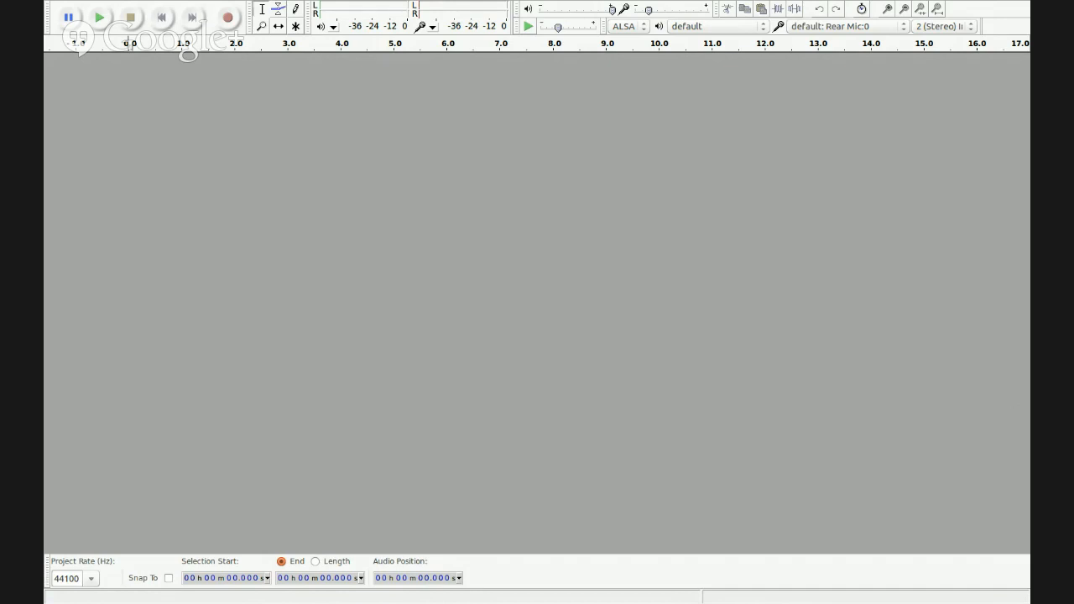
mouse_move(459, 248)
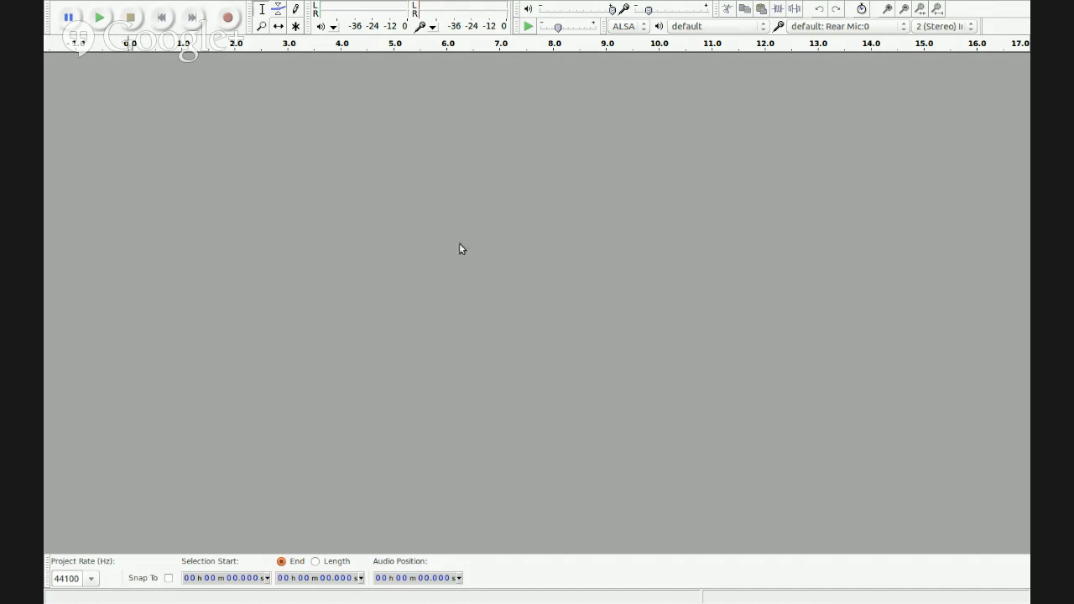
mouse_move(210, 202)
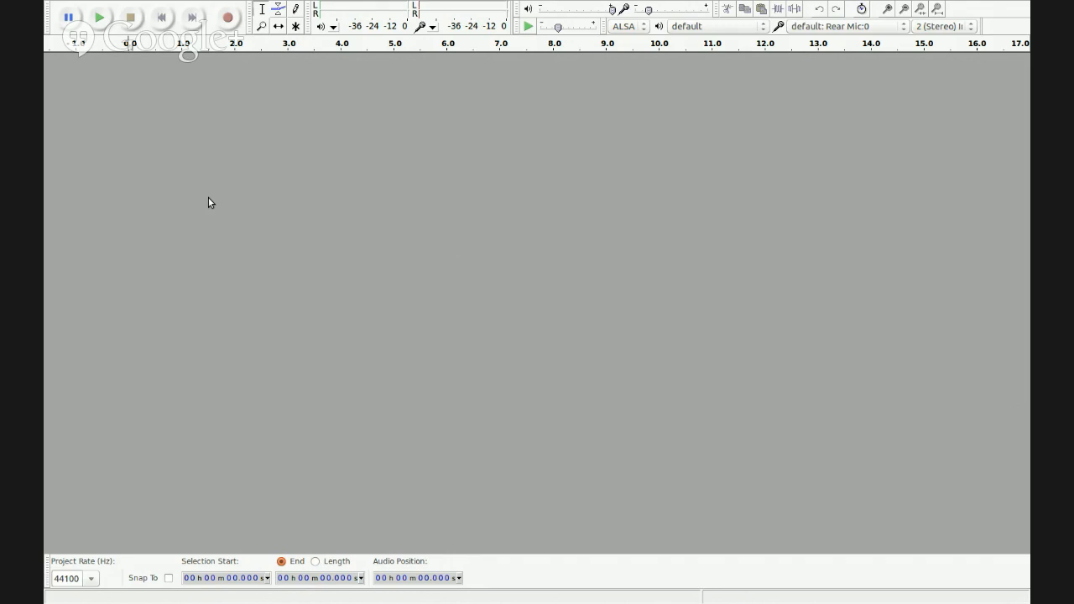
mouse_move(306, 60)
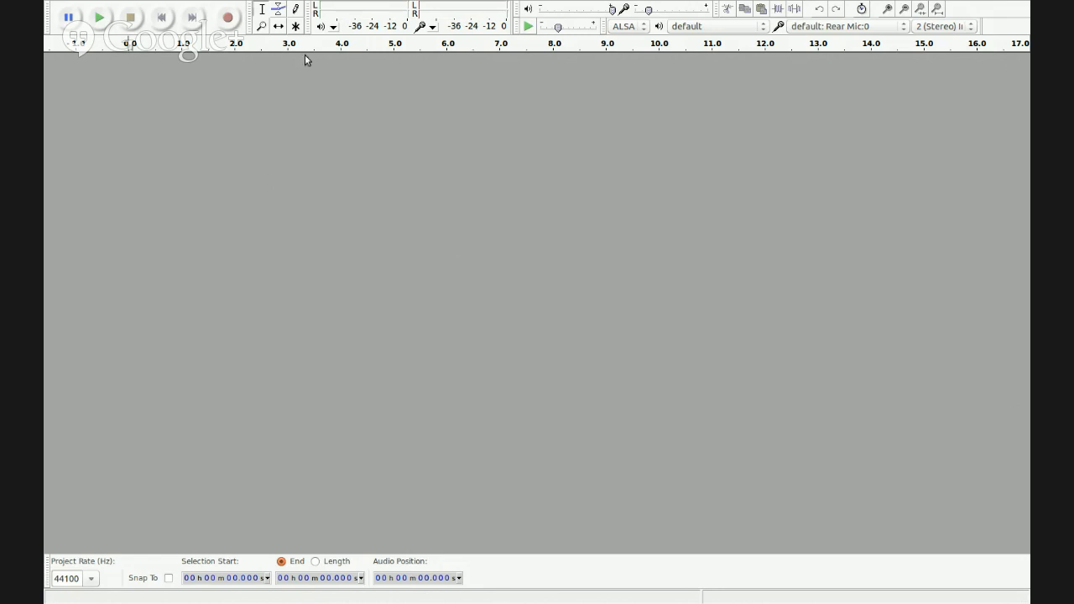
mouse_move(761, 248)
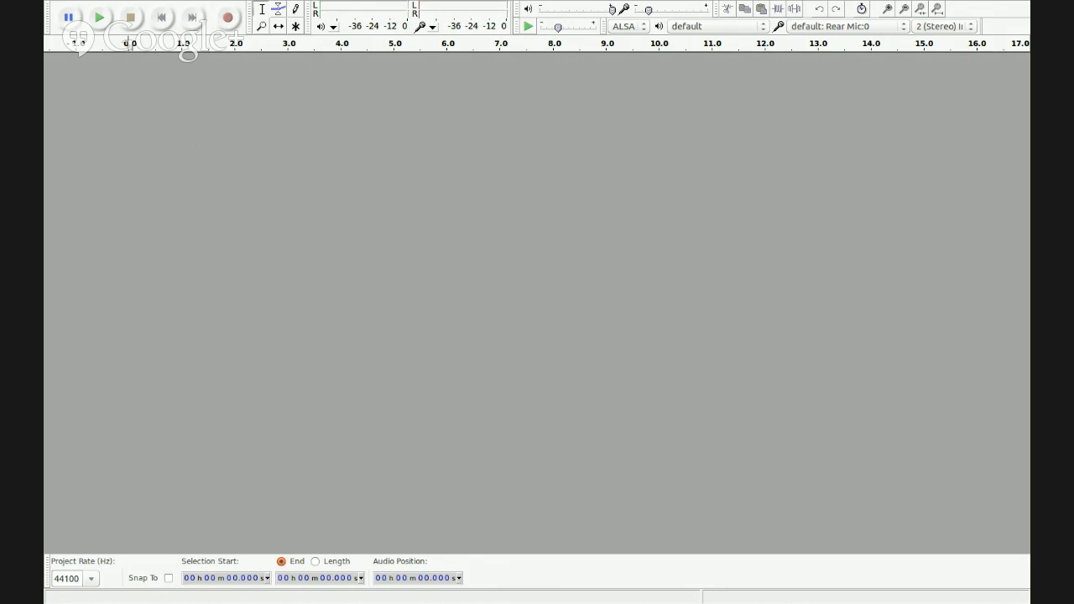
mouse_move(1008, 107)
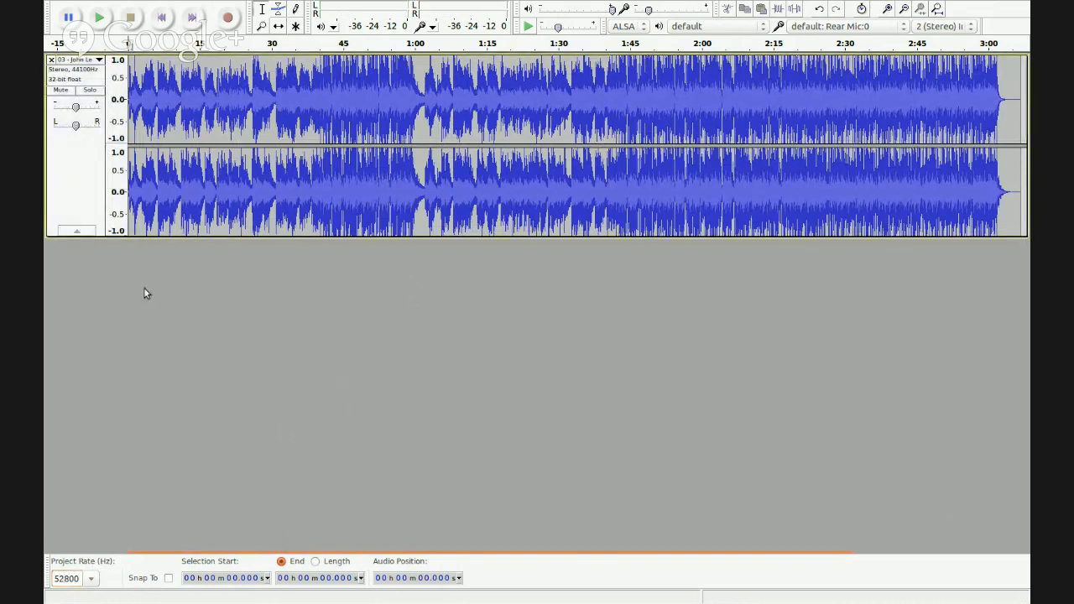
mouse_move(79, 163)
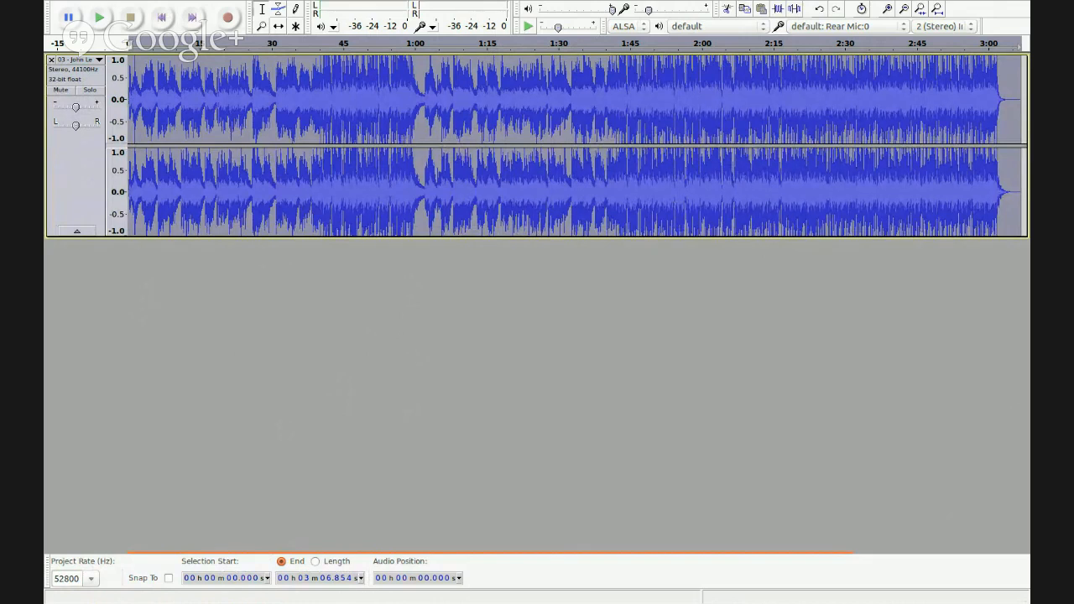
mouse_move(570, 249)
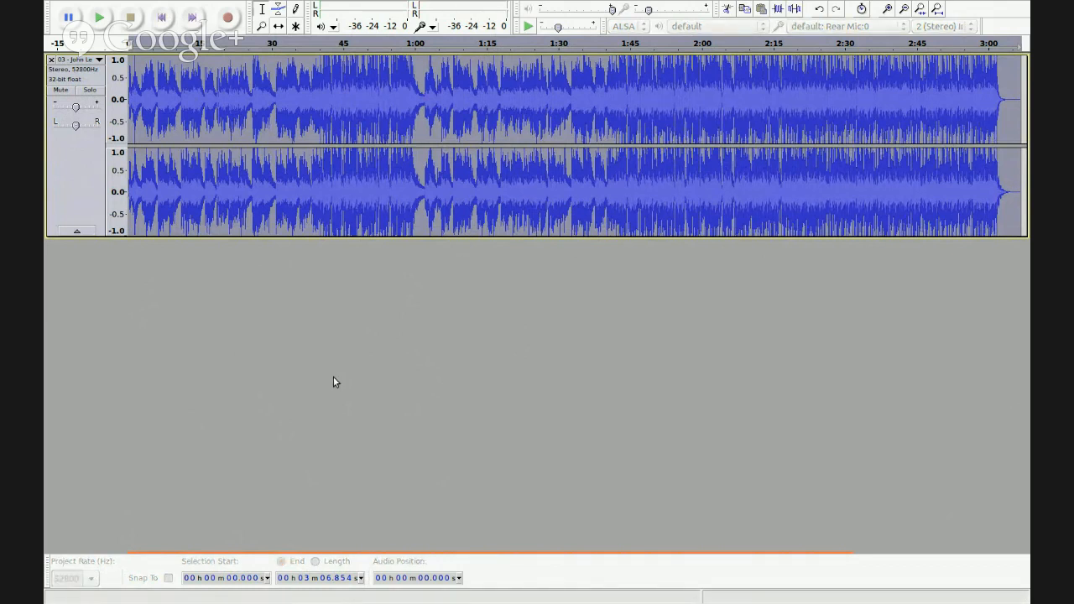
left_click(282, 560)
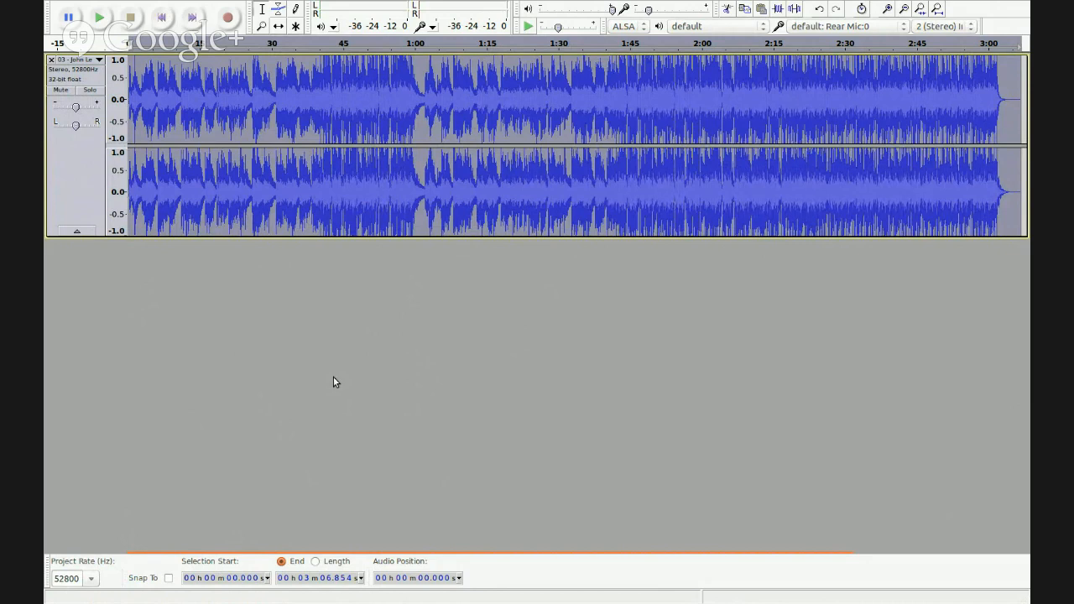
mouse_move(286, 189)
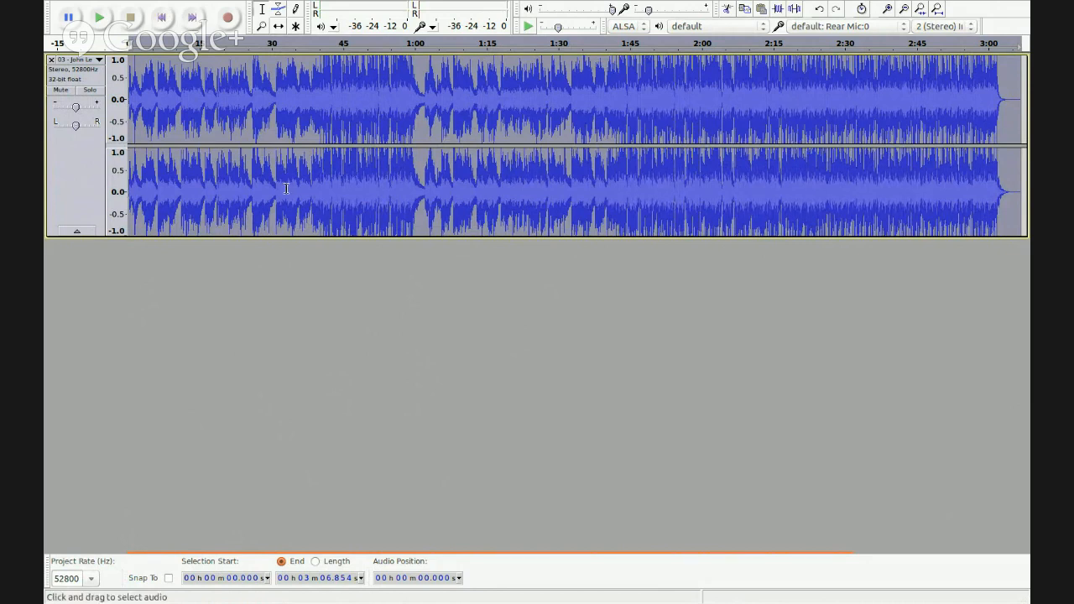